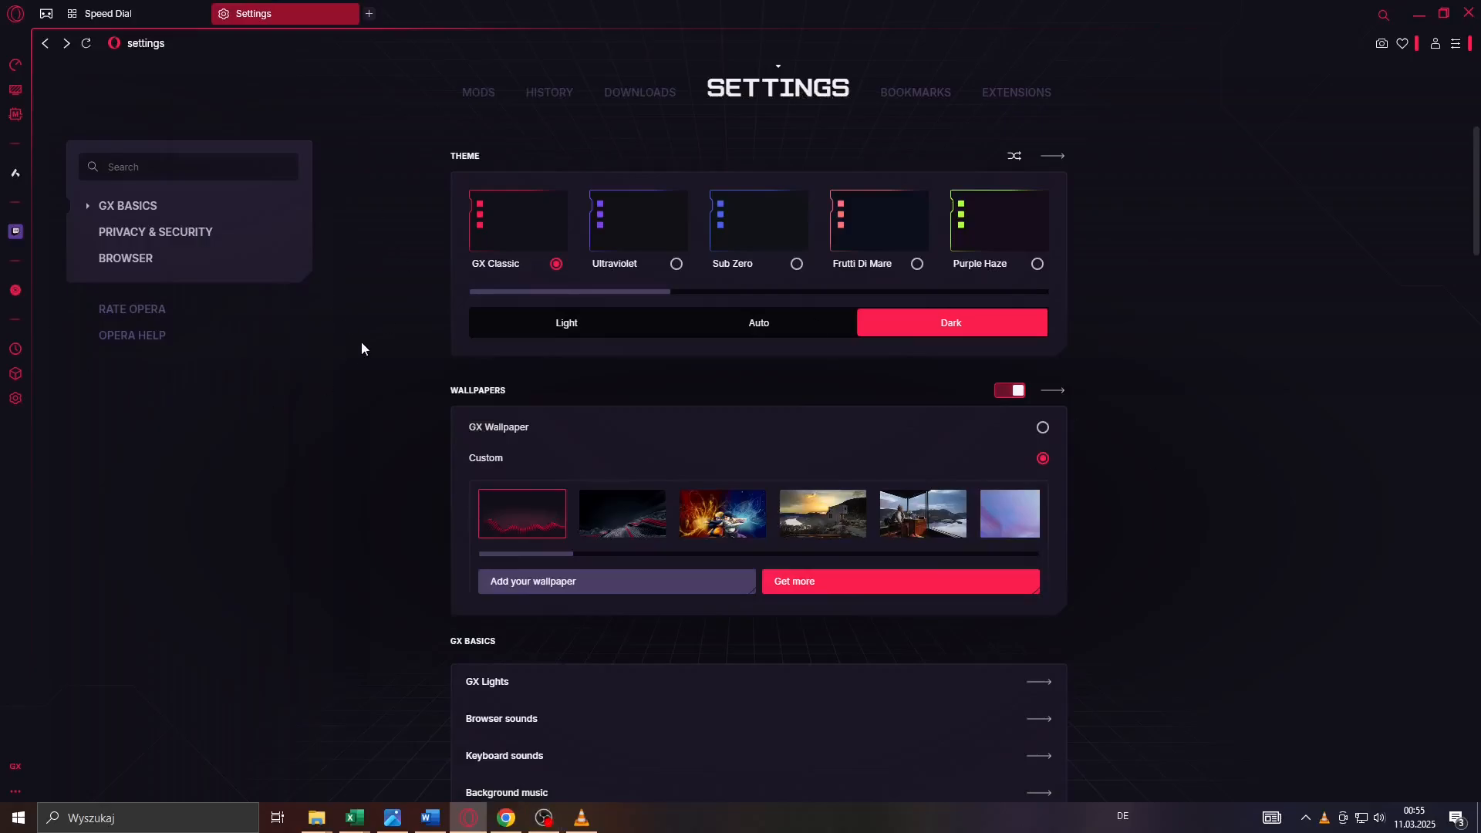
mouse_move(253, 393)
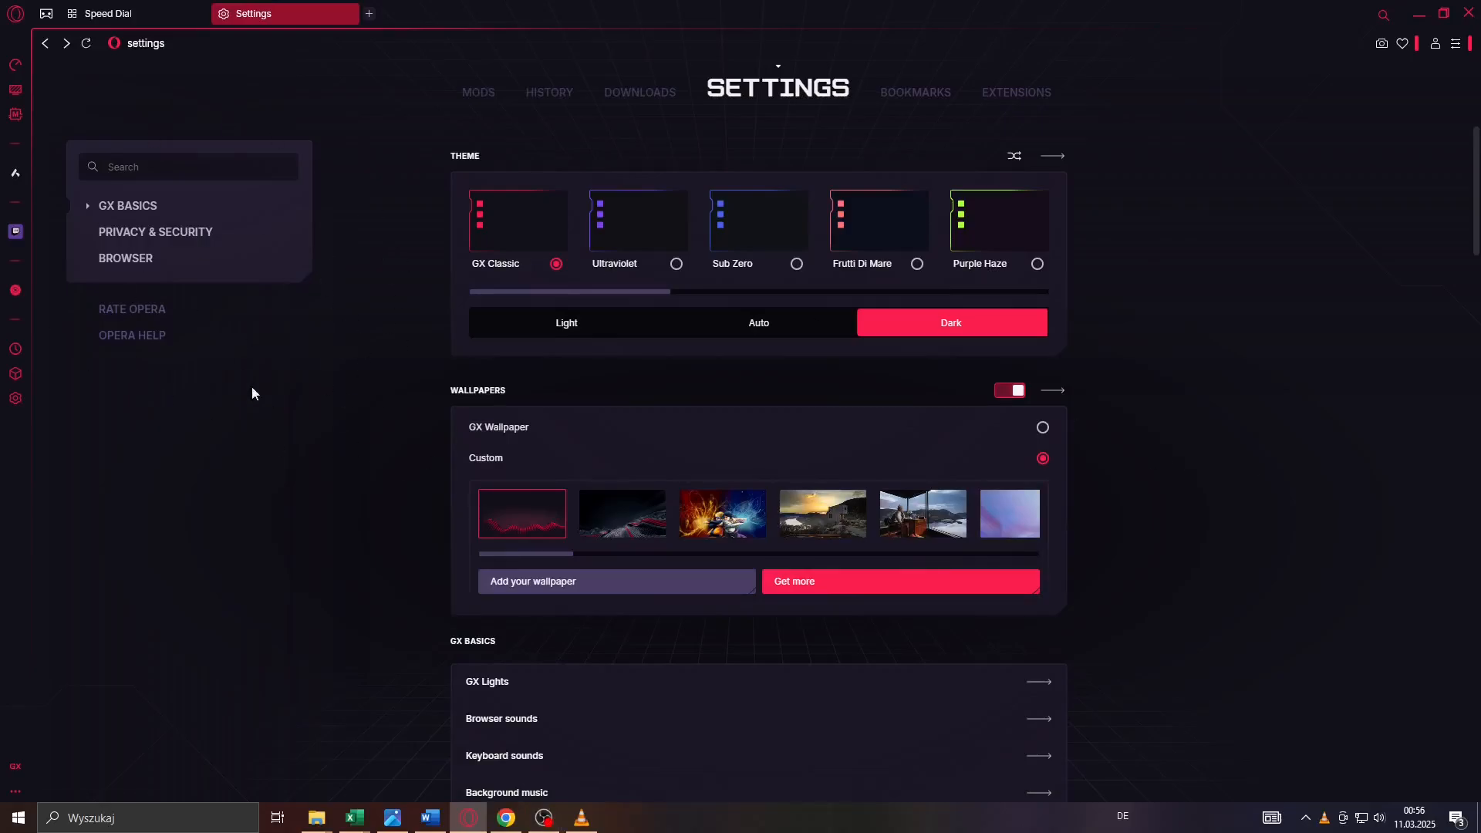
Switch from the settings page to the Speed Dial start page with its shortcut tiles.
left_click(106, 14)
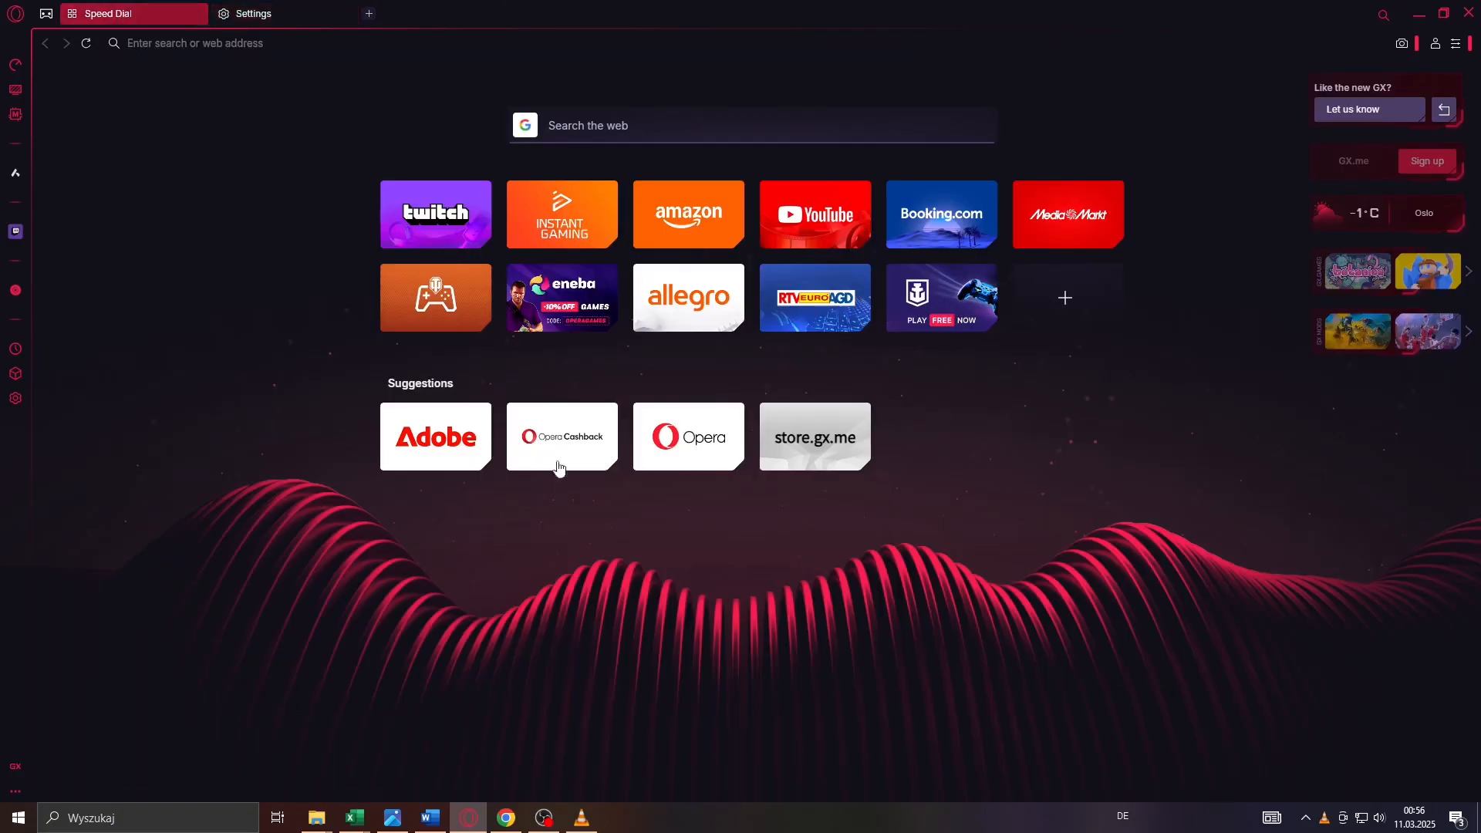
mouse_move(469, 432)
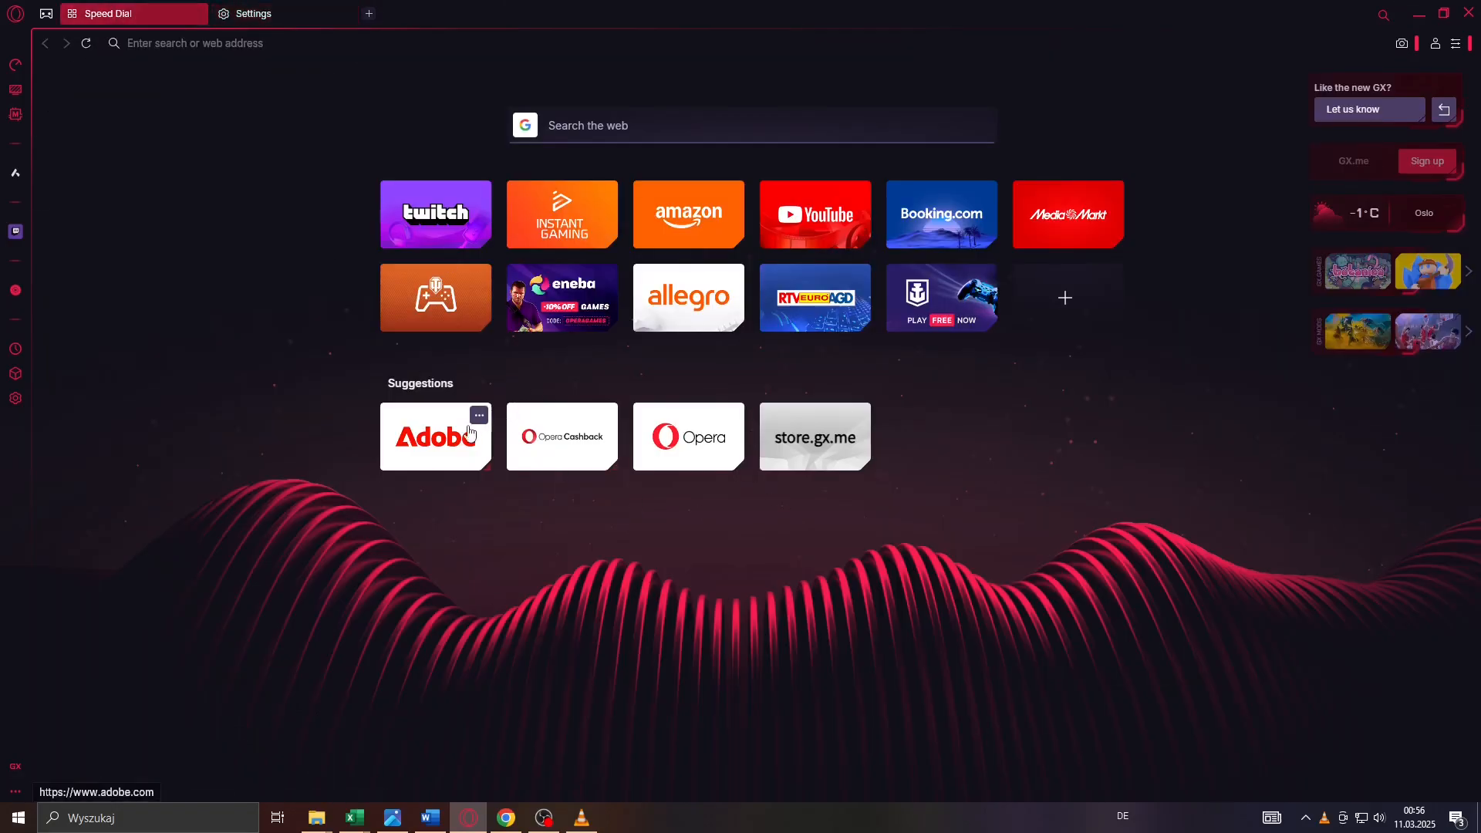
mouse_move(597, 558)
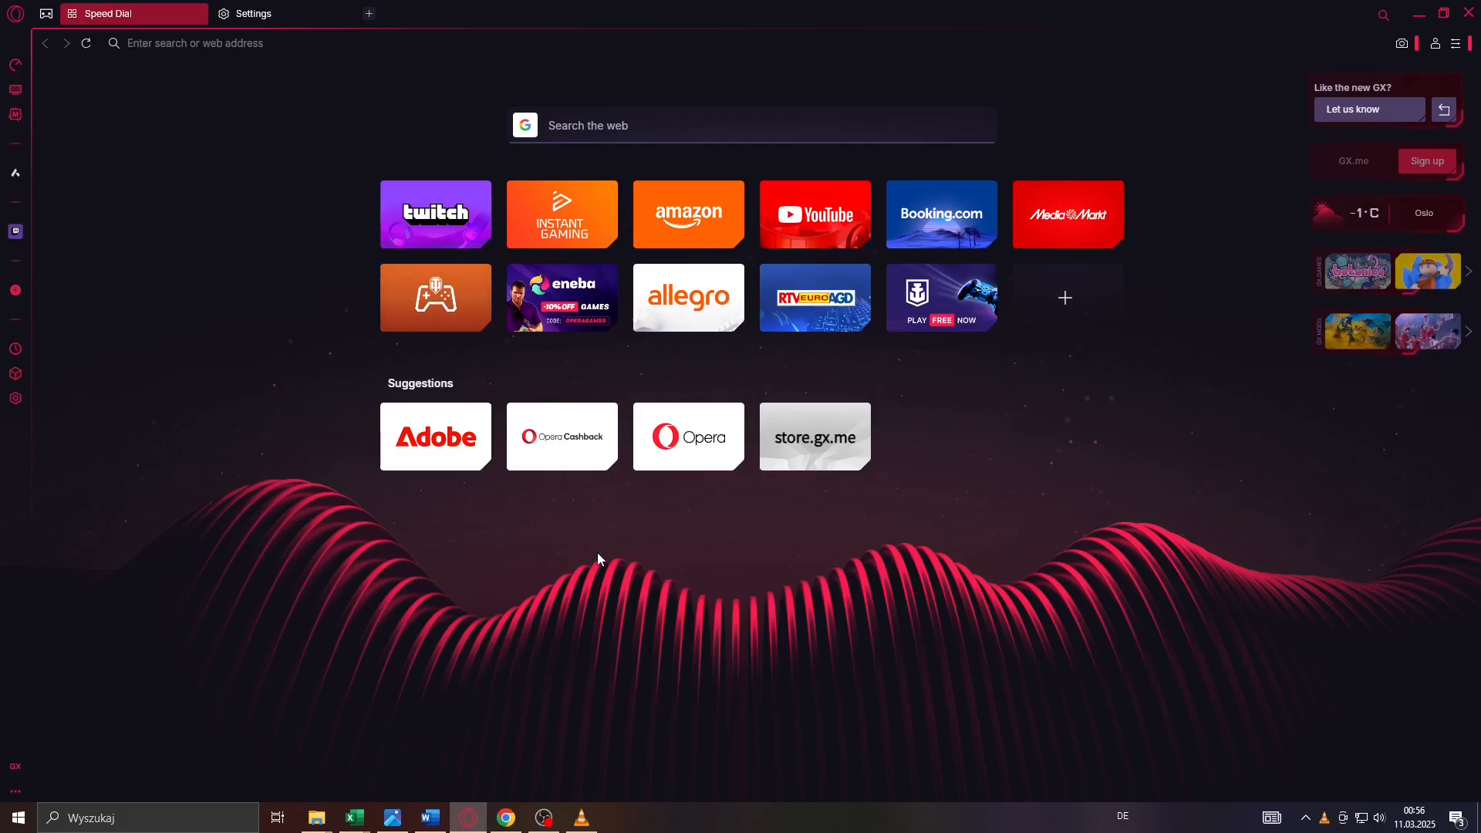
mouse_move(23, 202)
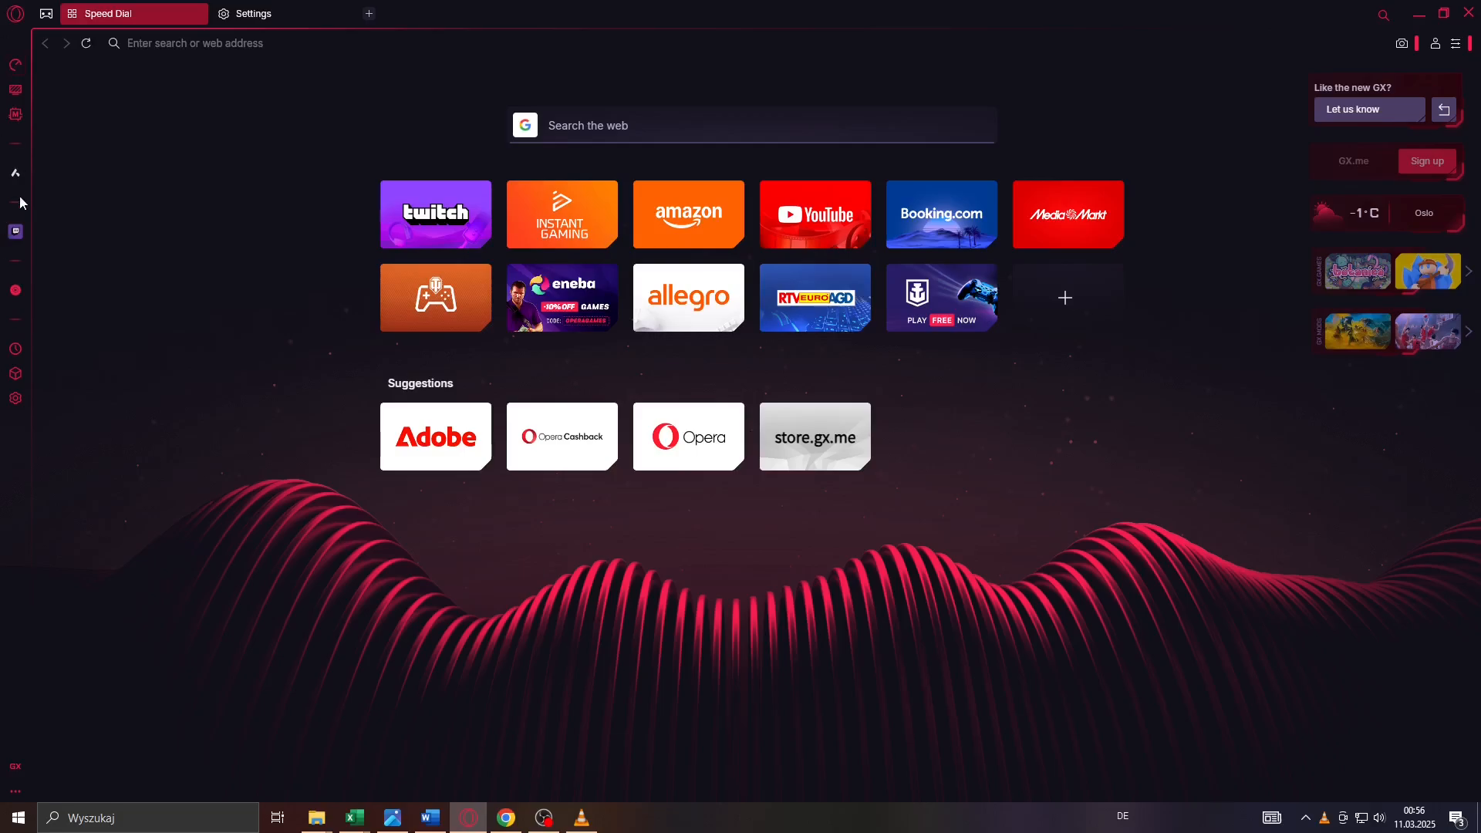
mouse_move(3, 272)
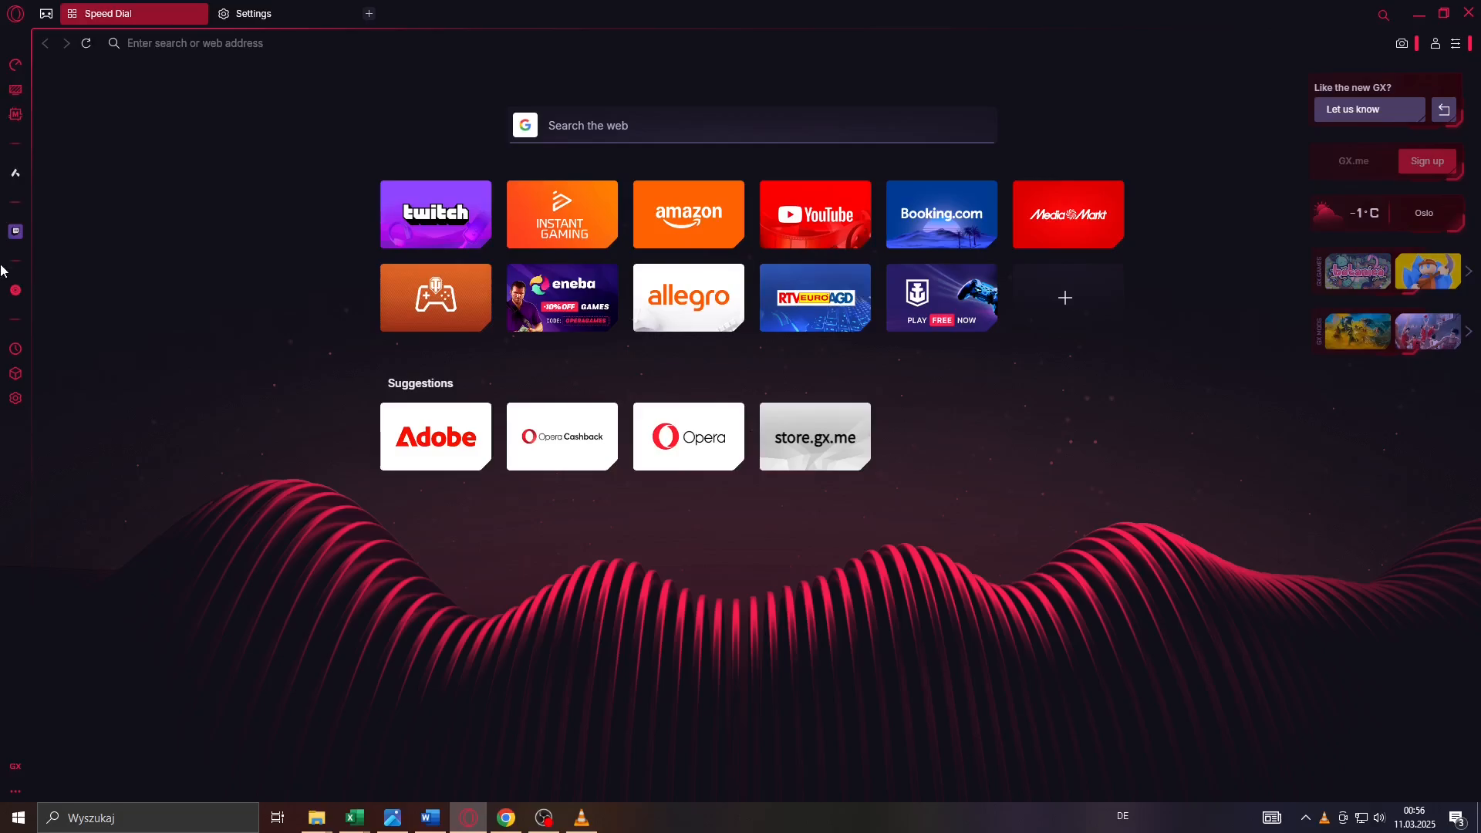
mouse_move(14, 66)
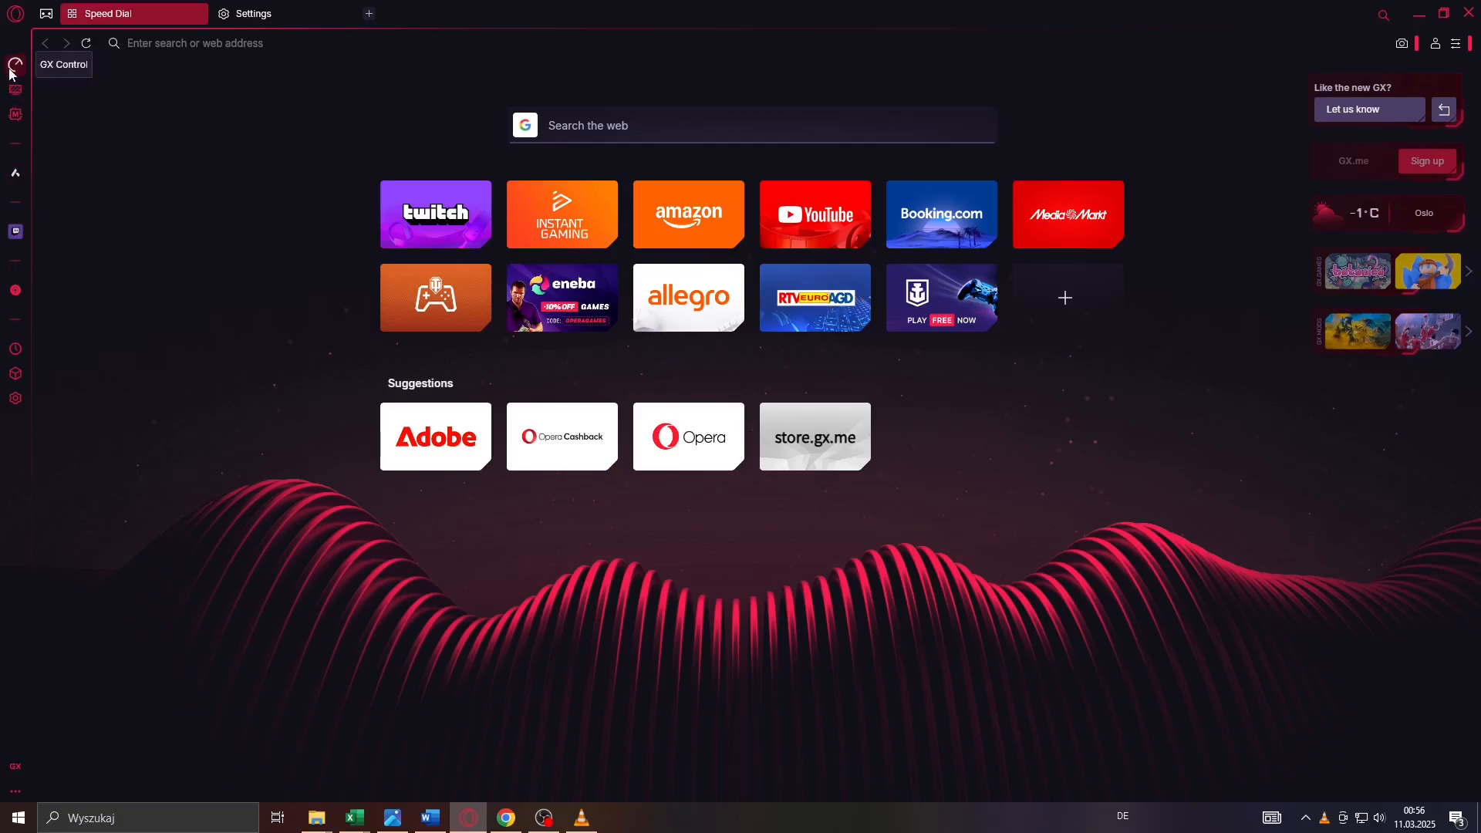
Try the empty GX Control sidebar slot, then return to the Settings tab.
left_click(16, 65)
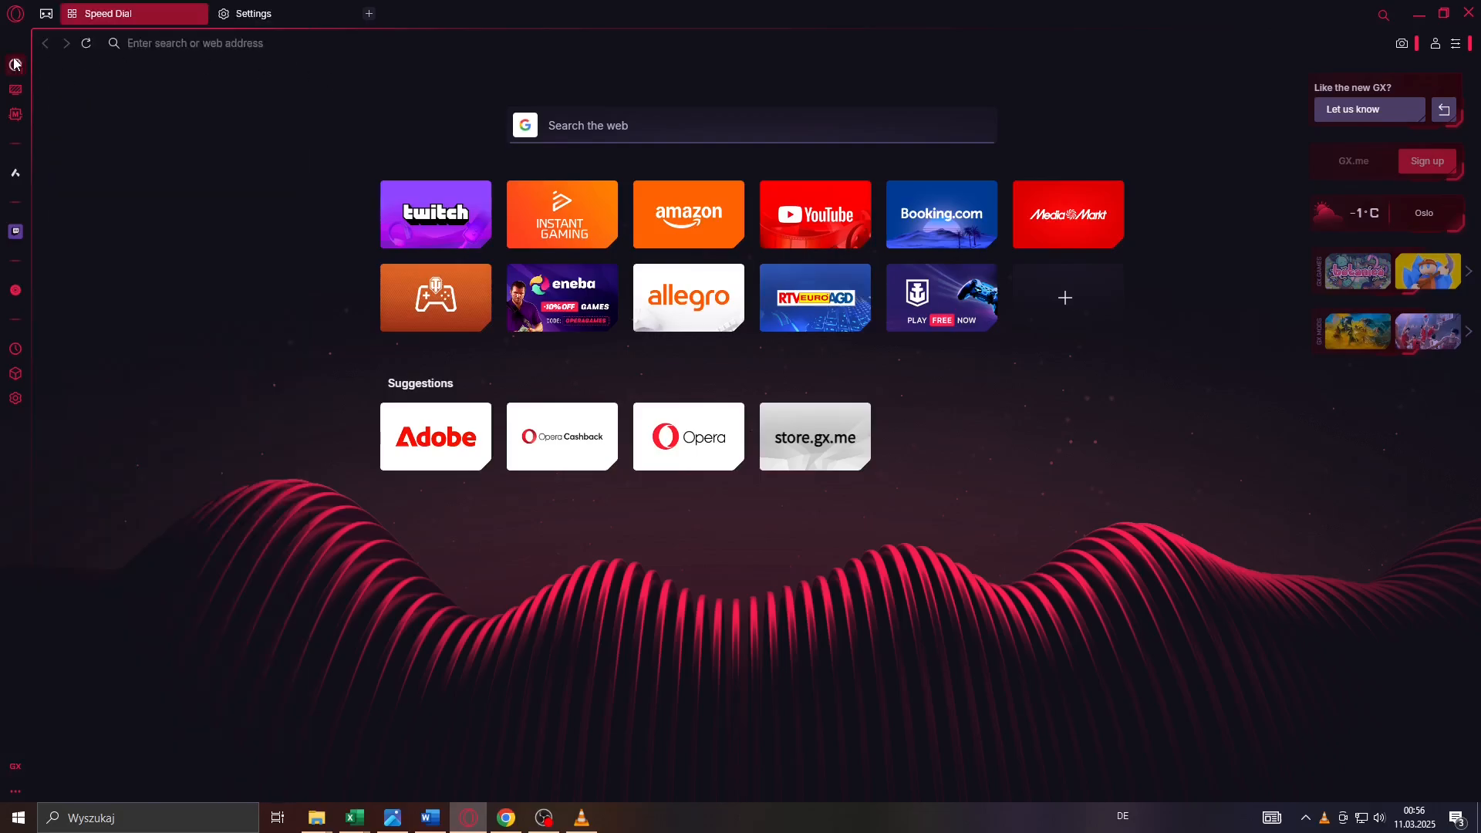
mouse_move(15, 65)
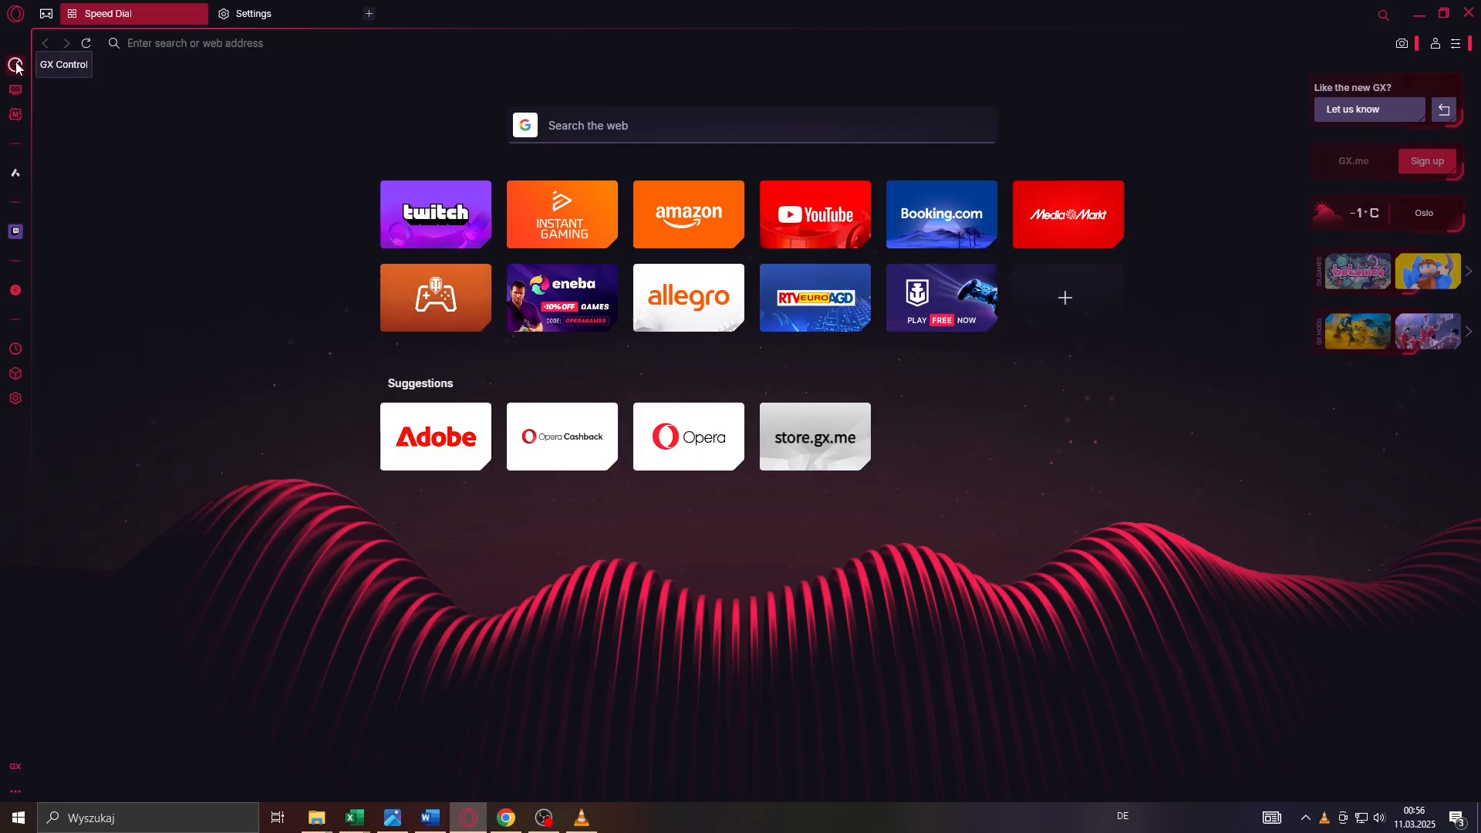
left_click(284, 14)
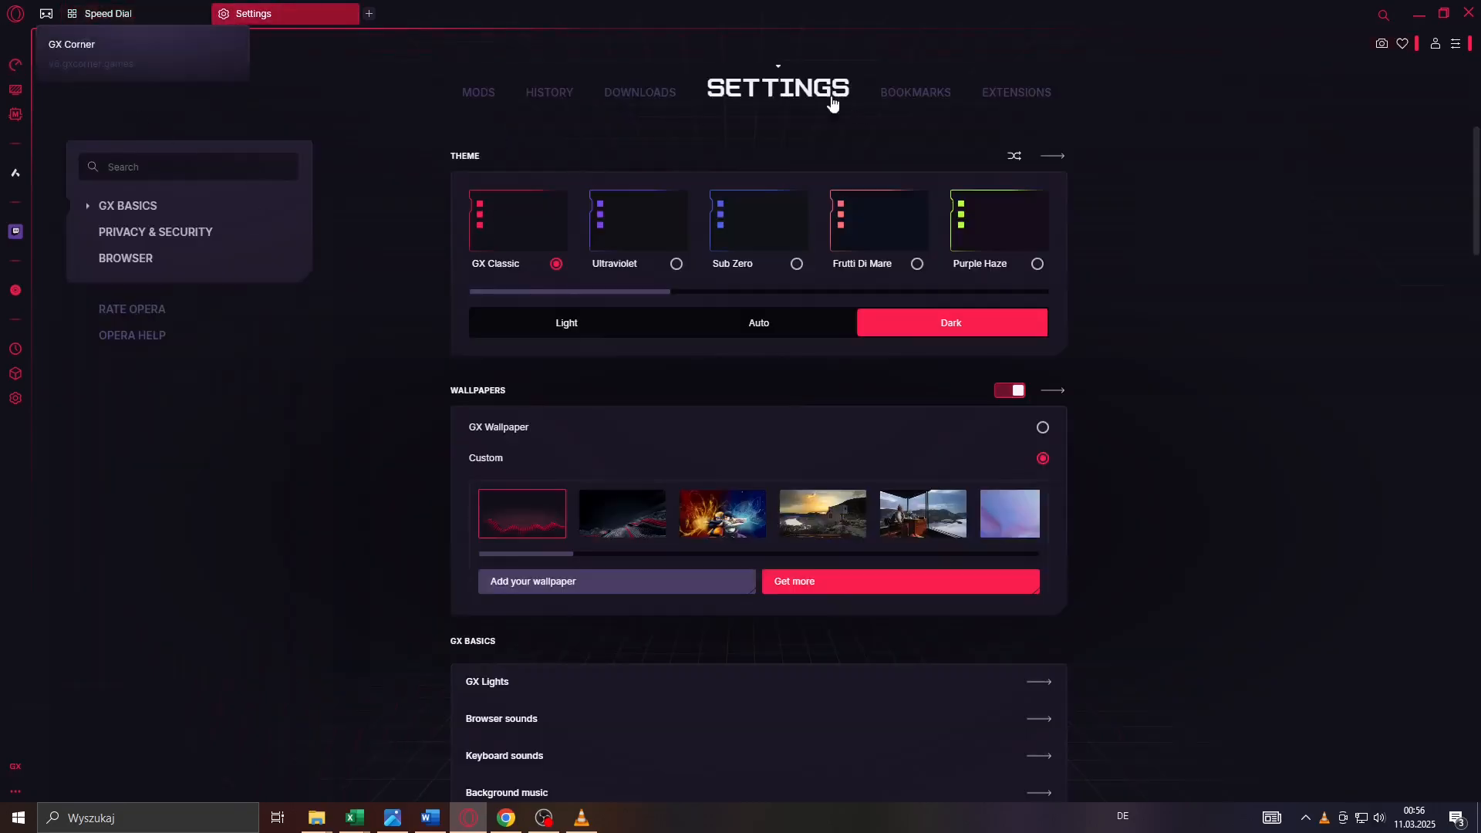
mouse_move(330, 400)
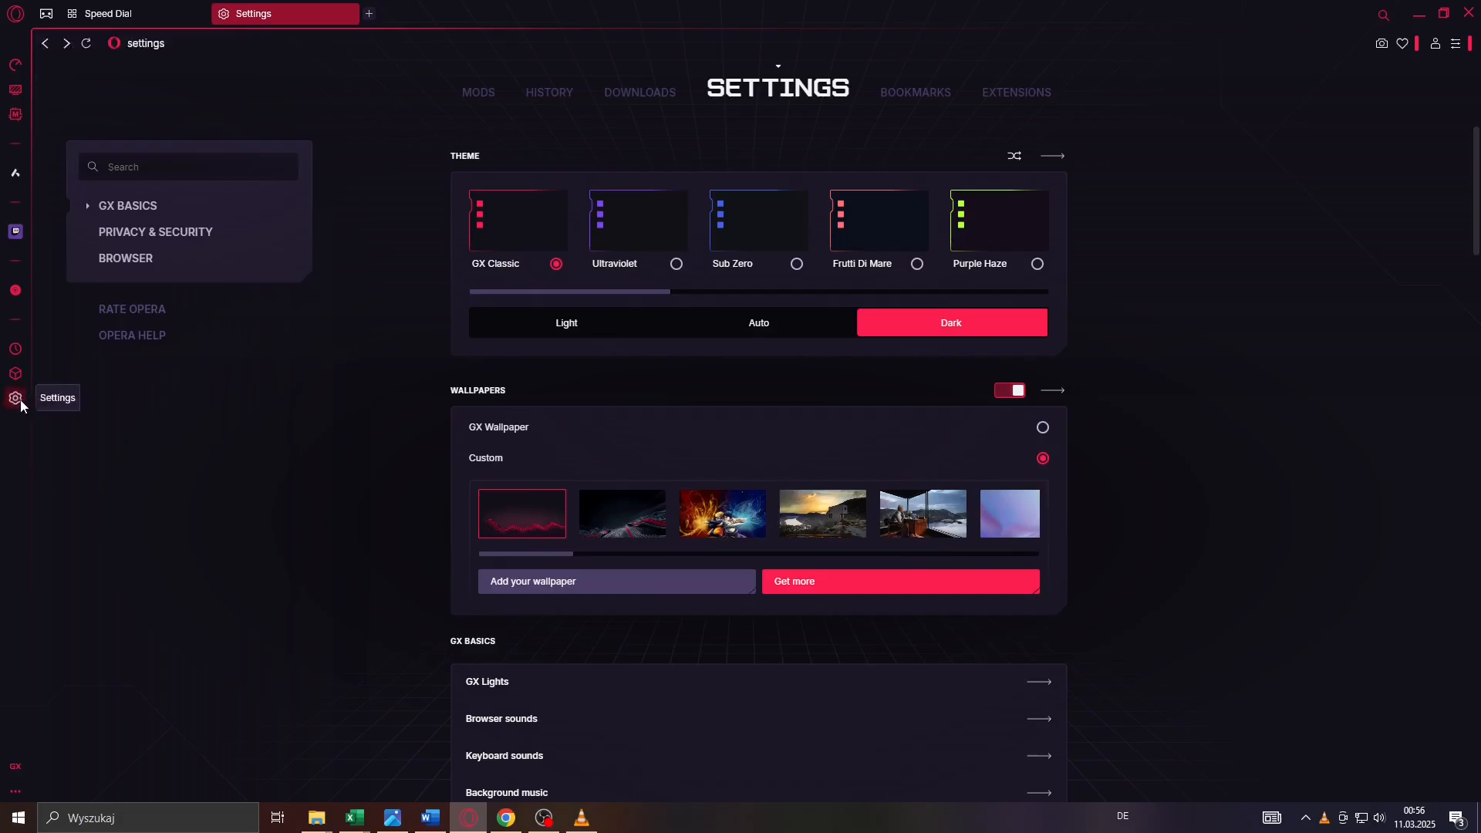
In Manage sidebar, tick the GX Control checkbox so it appears in the sidebar.
scroll("down", 3)
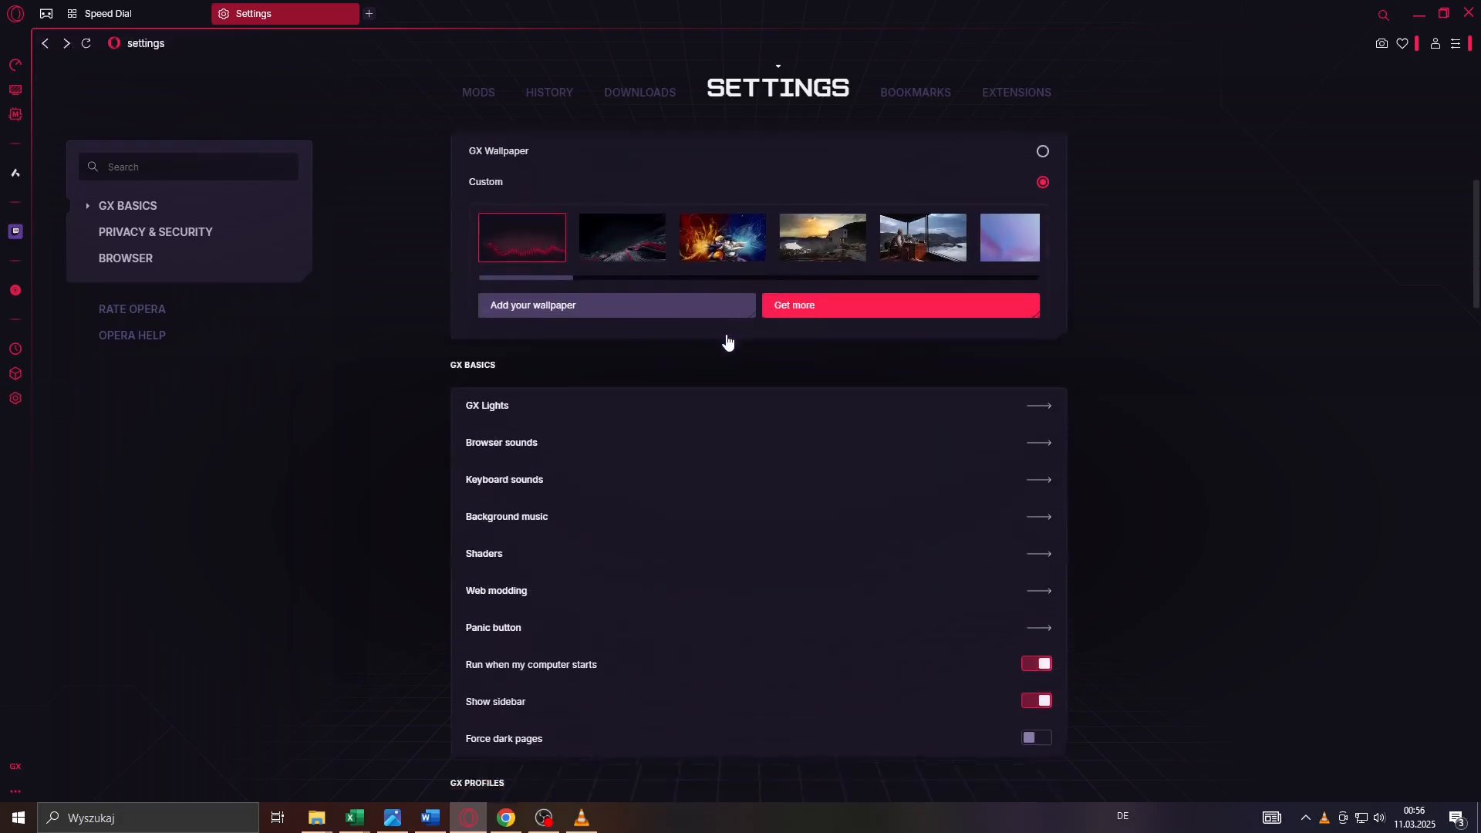
scroll("down", 3)
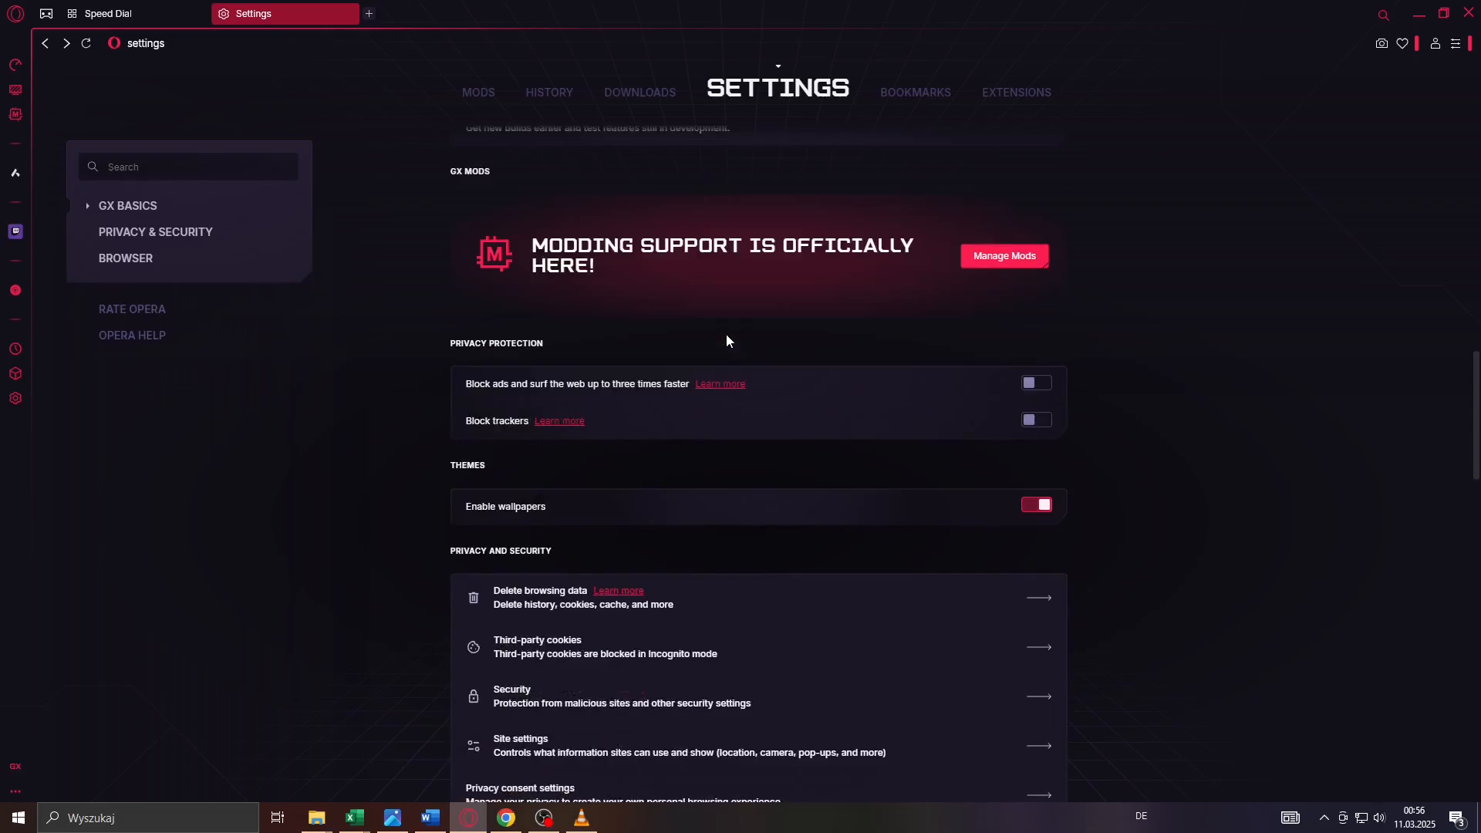
scroll("down", 3)
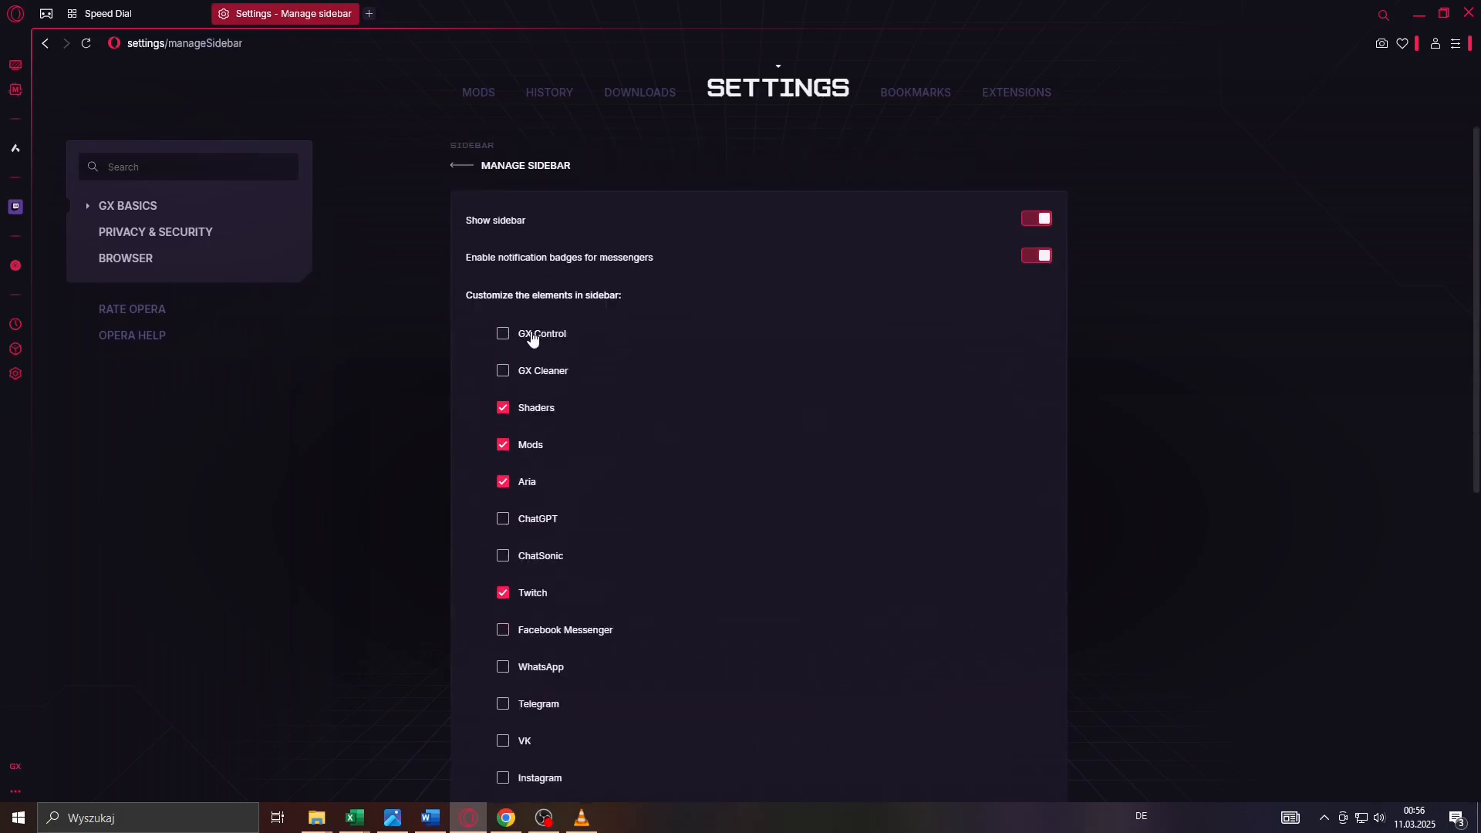
left_click(503, 333)
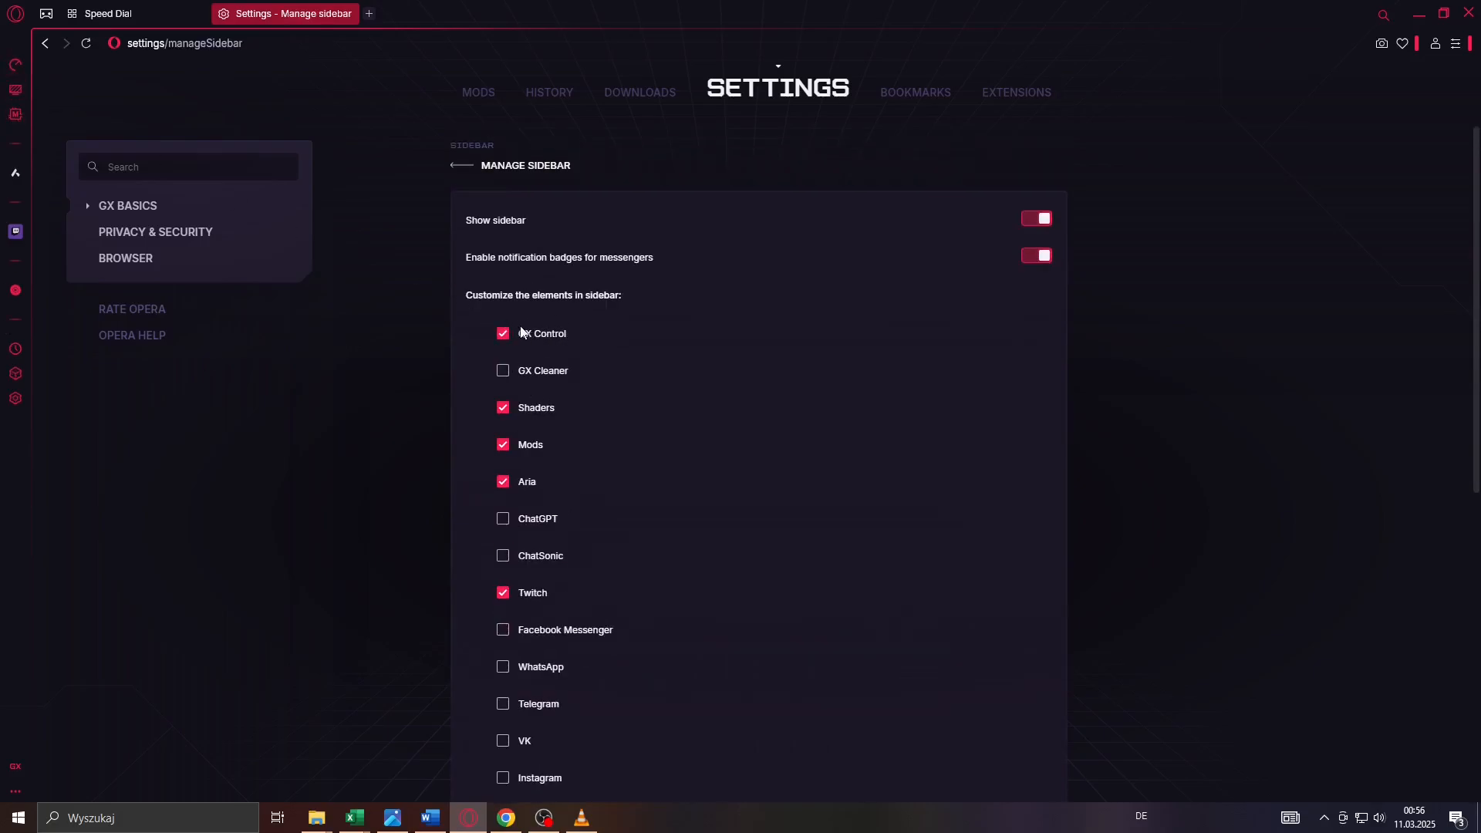
mouse_move(16, 65)
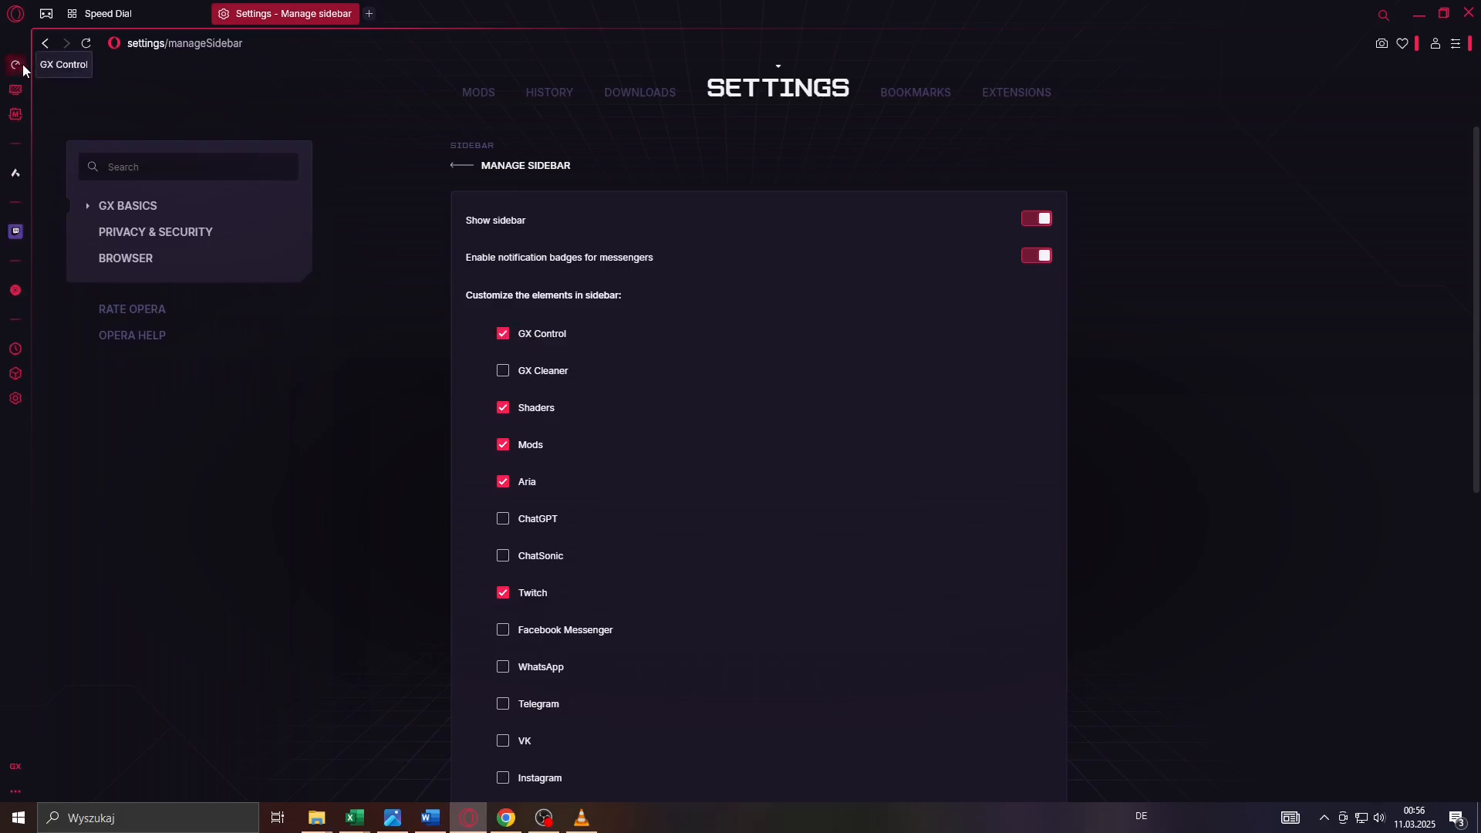
Show the GX Control panel from the sidebar and toggle the CPU Limiter switch on.
left_click(15, 65)
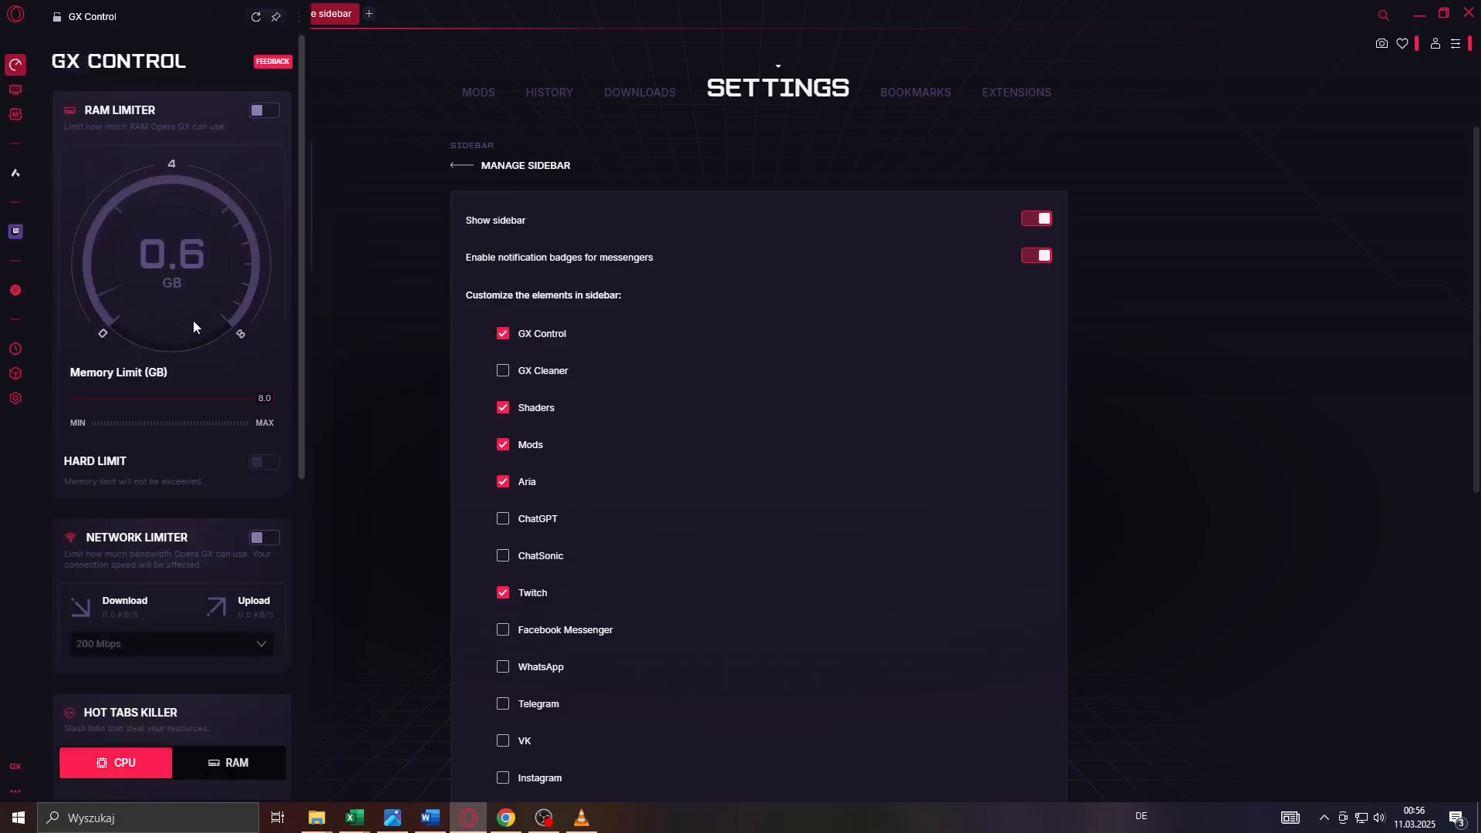
scroll("down", 3)
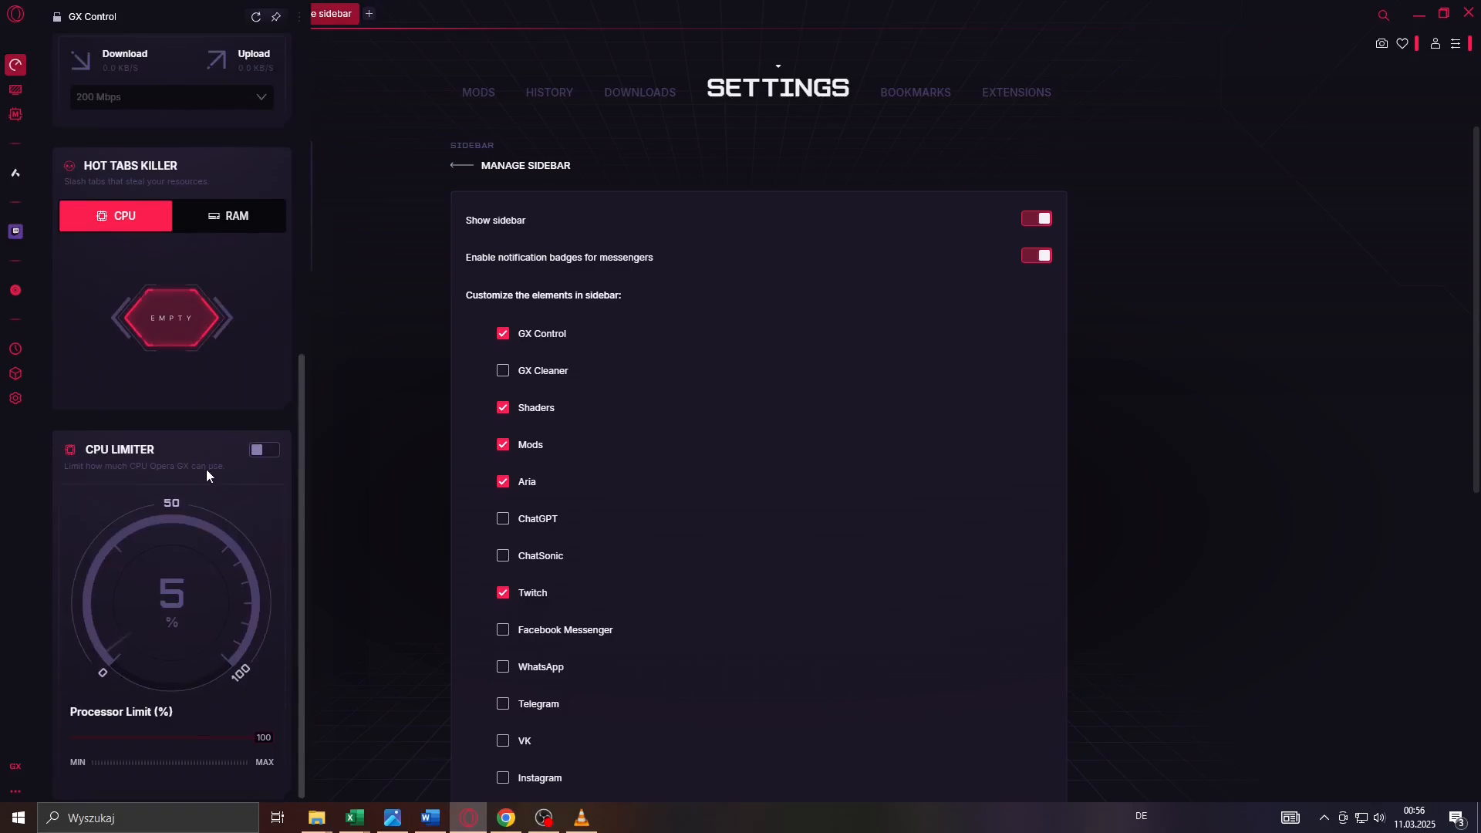
left_click(266, 449)
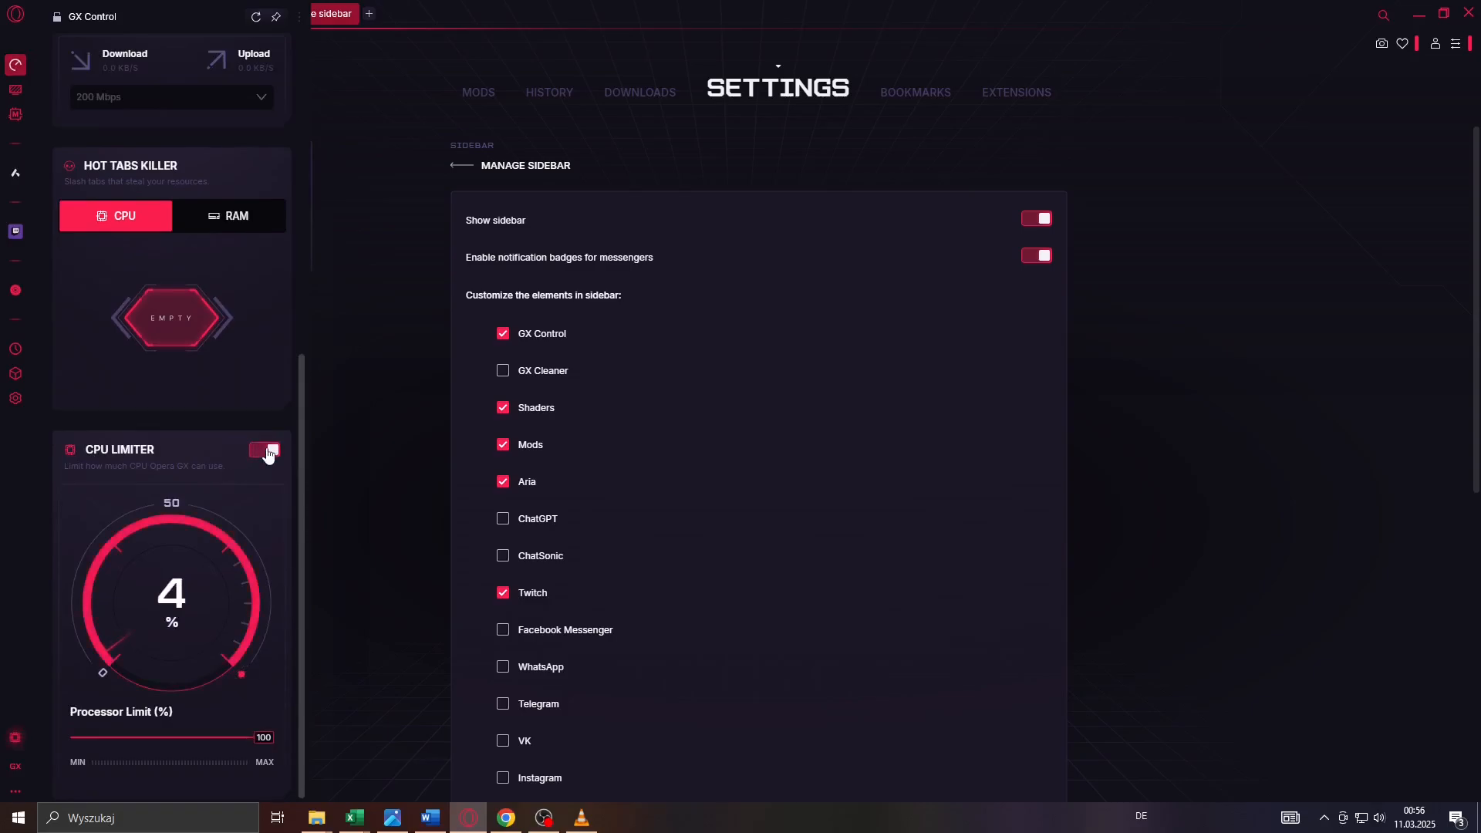